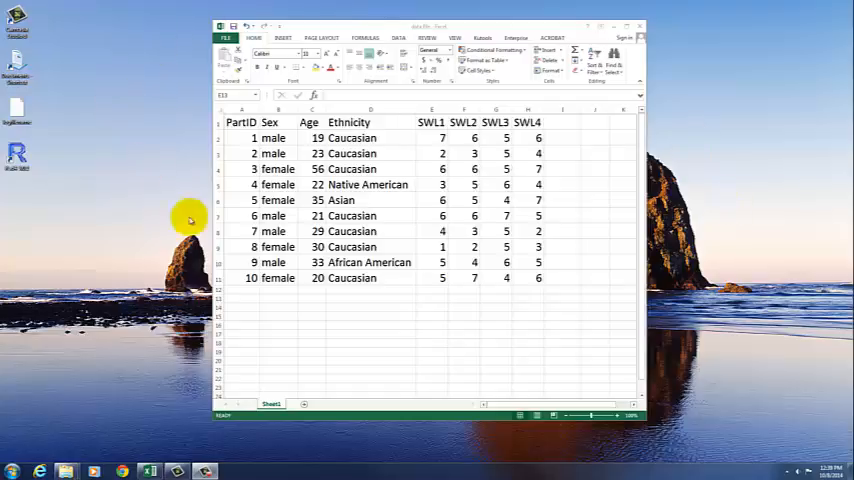
mouse_move(590, 289)
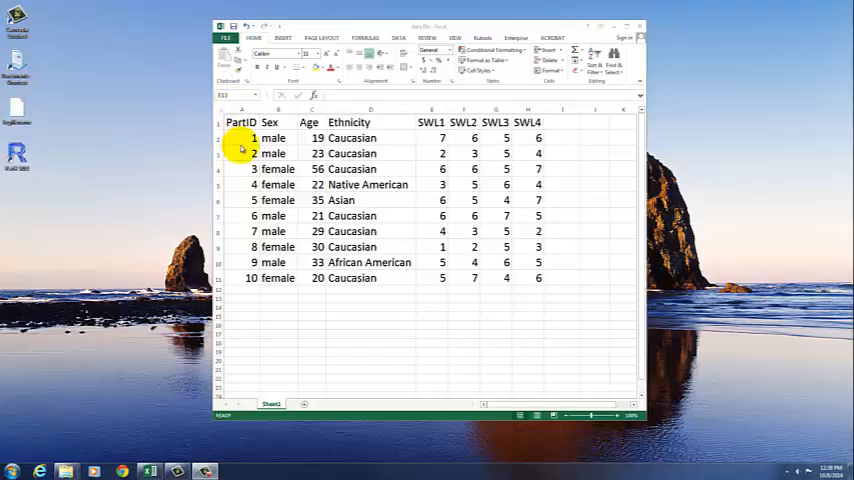
mouse_move(241, 280)
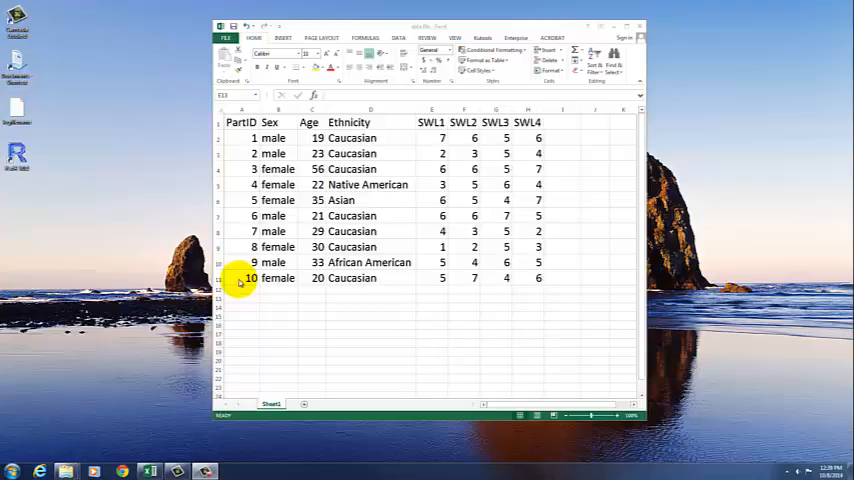
mouse_move(238, 143)
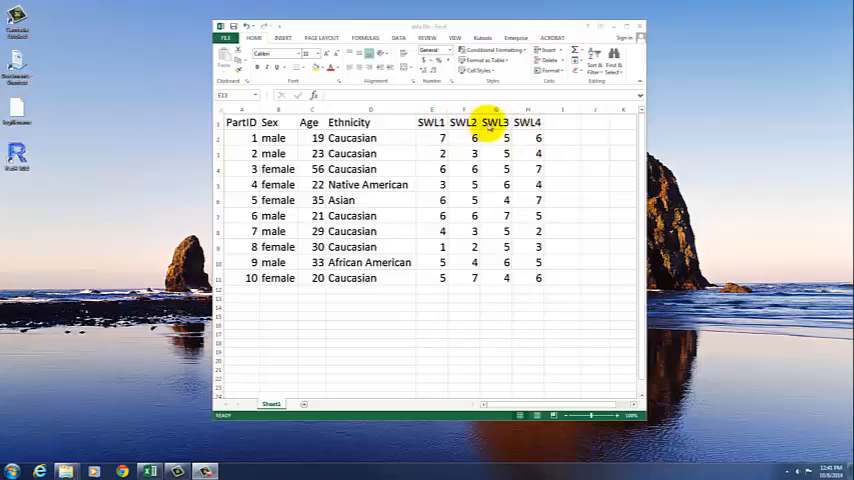
Step: Enter the heading SWL.avg in cell I1, beside SWL4
left_click(527, 122)
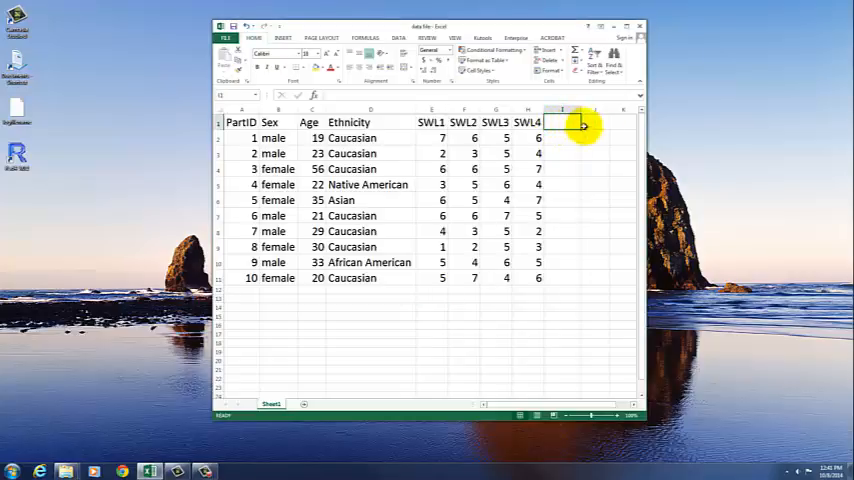
mouse_move(608, 128)
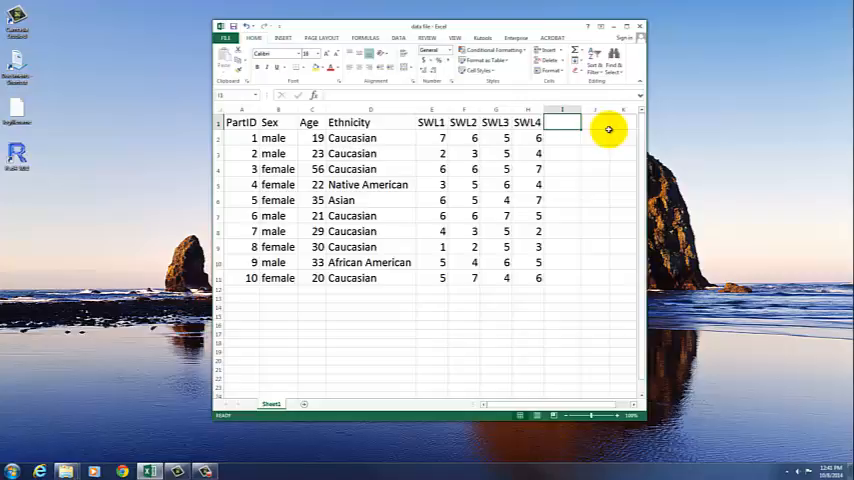
type("SWL.avg")
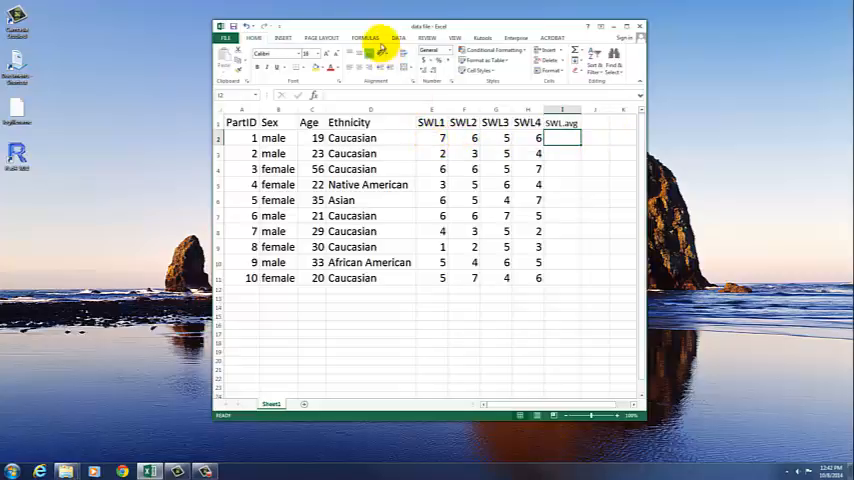
Step: Put =AVERAGE(E2:H2) in I2 via AutoSum Average, giving 6 for participant one
left_click(366, 38)
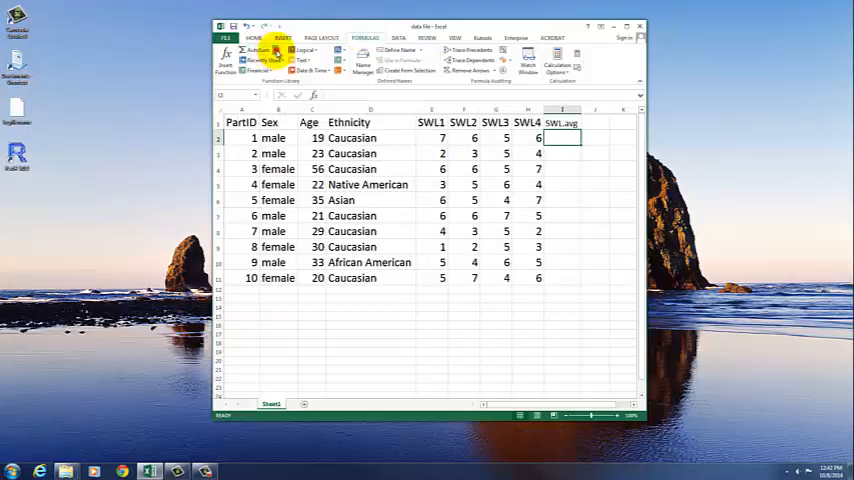
left_click(257, 51)
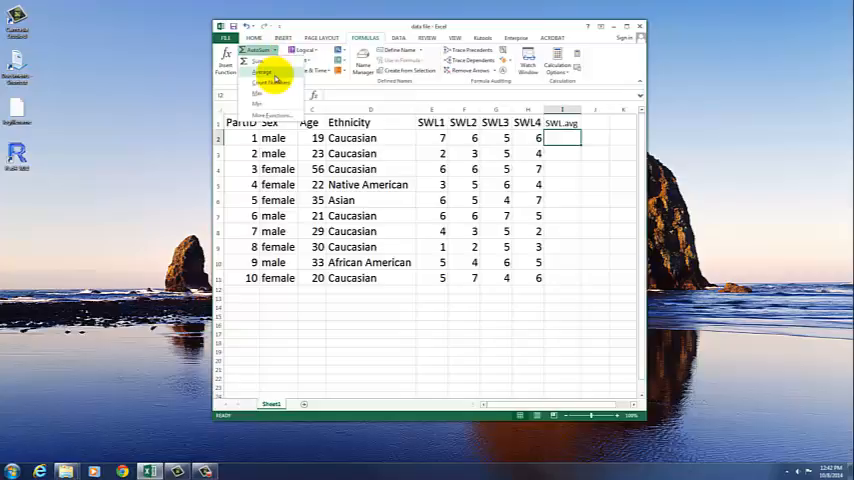
left_click(262, 72)
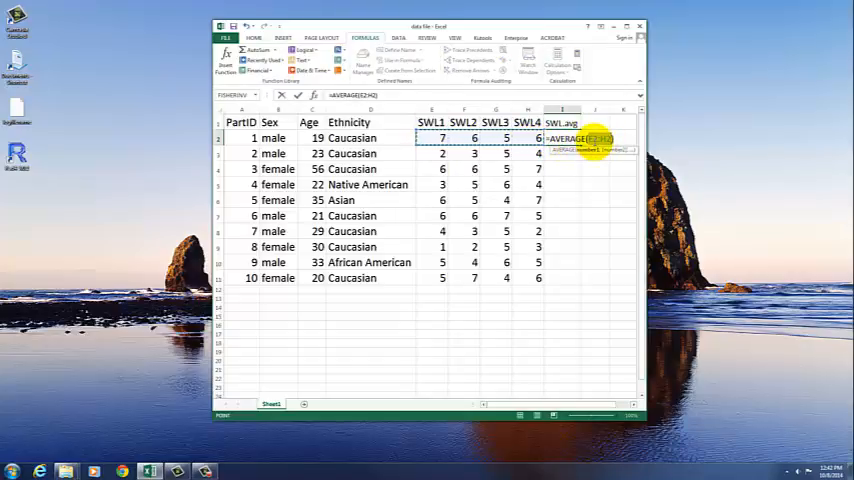
key("enter")
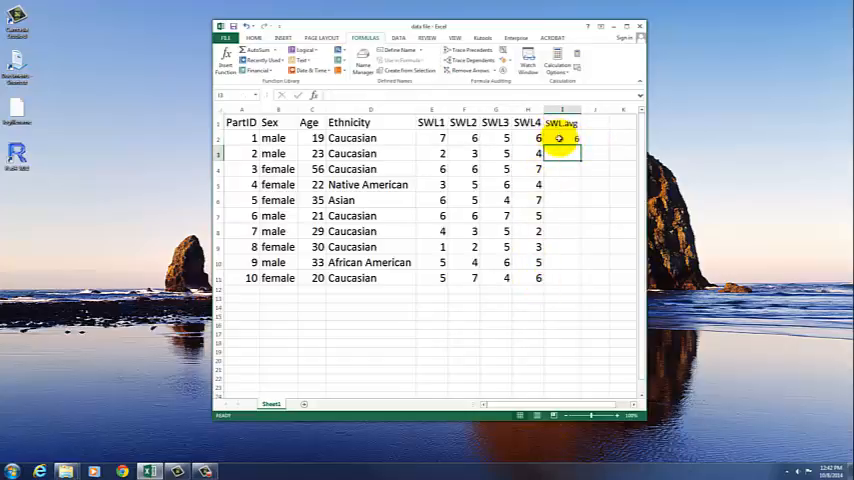
left_click(560, 138)
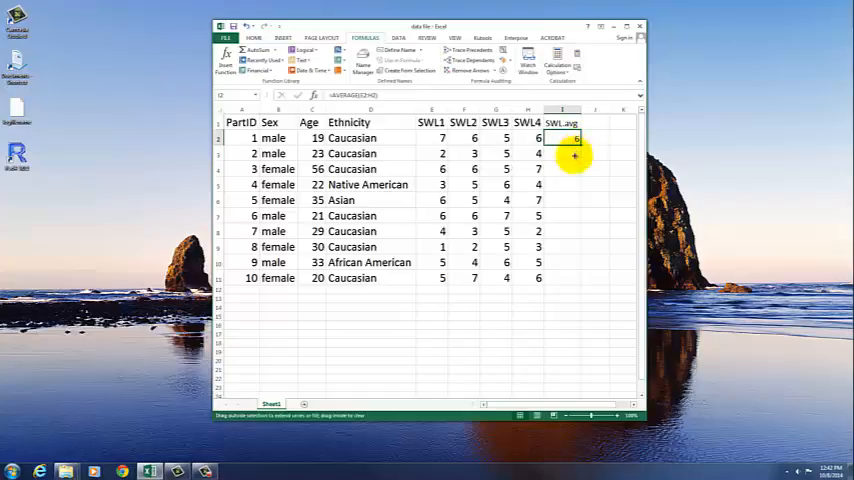
Step: Fill the I2 average formula down to I11 and spot-check the copied averages
left_click_drag(575, 138, 588, 290)
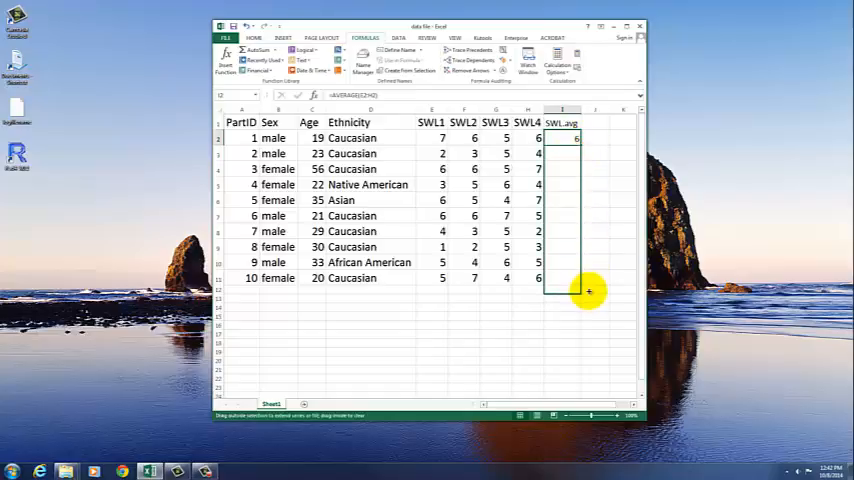
left_click_drag(575, 138, 575, 278)
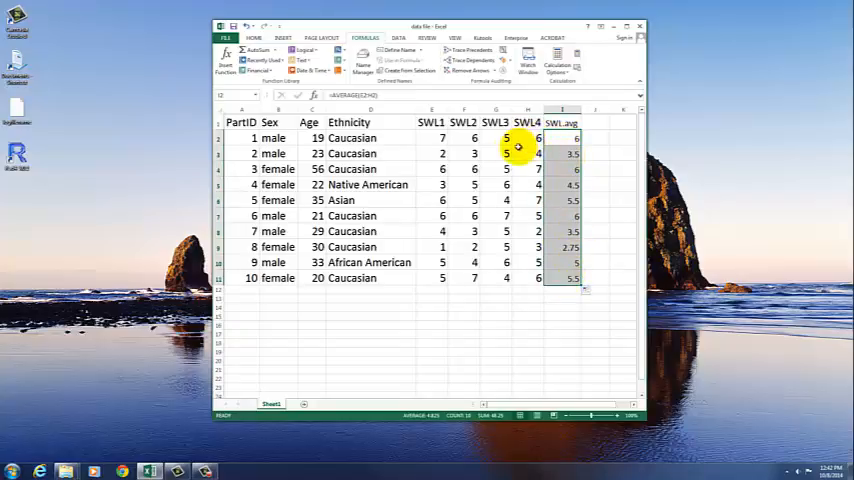
left_click(558, 153)
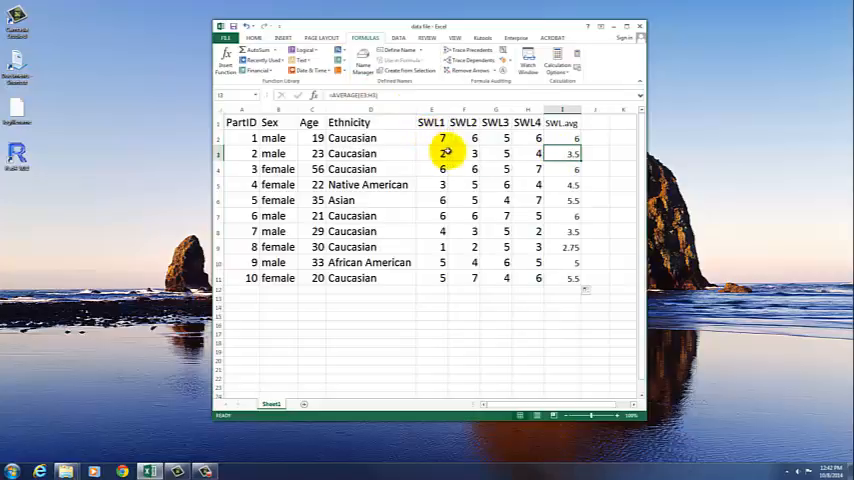
mouse_move(568, 292)
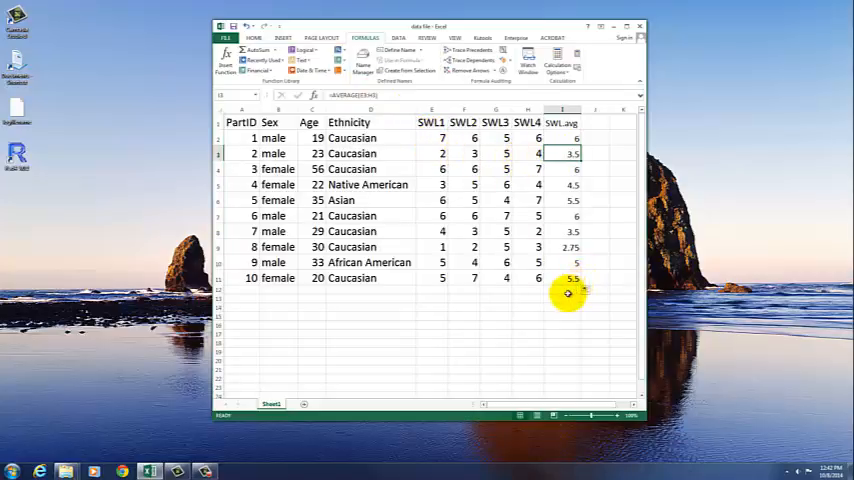
left_click(565, 289)
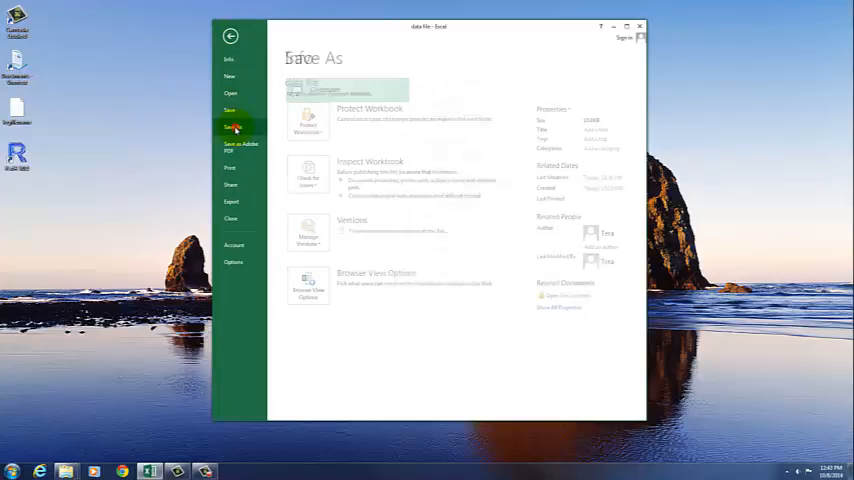
Step: Save the sheet as 'data file' in Research Methods as CSV (Comma delimited)
left_click(233, 127)
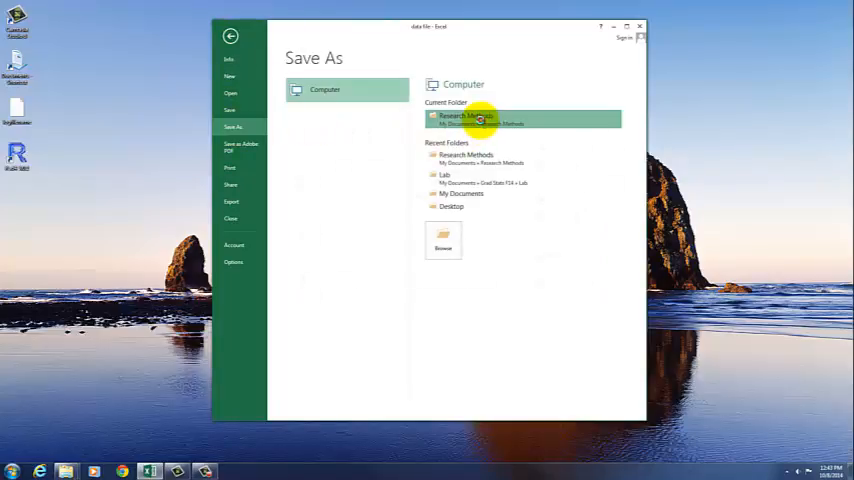
double_click(480, 119)
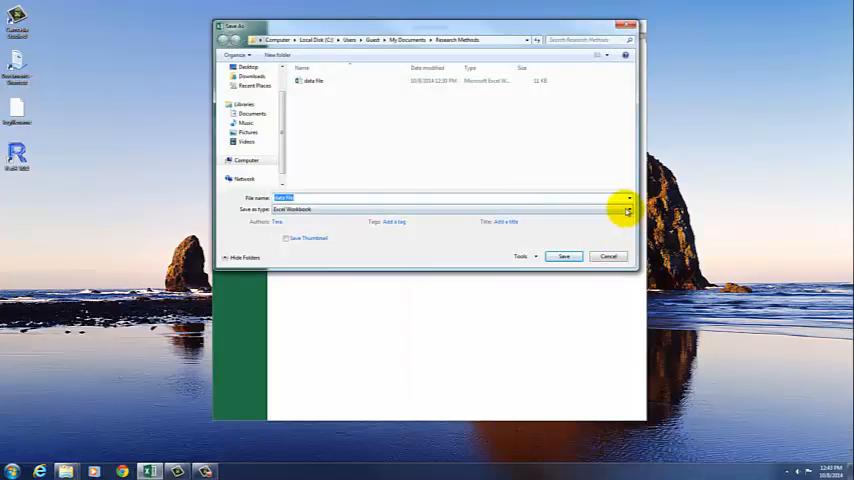
left_click(627, 210)
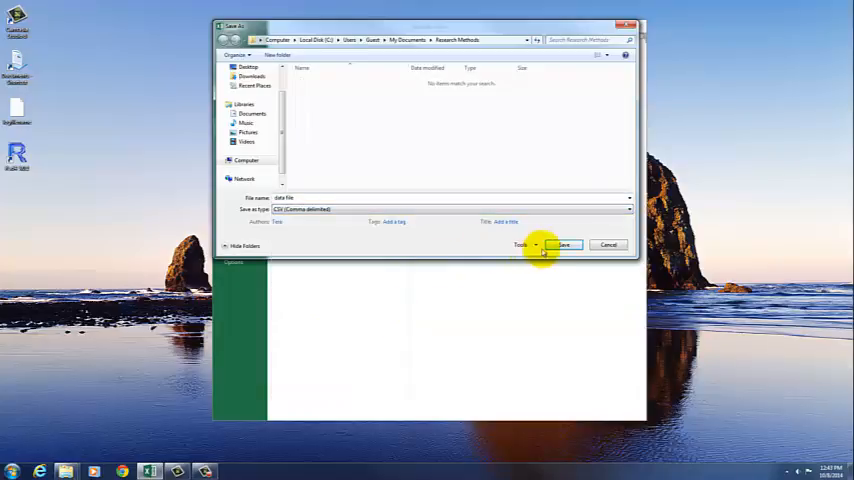
left_click(563, 245)
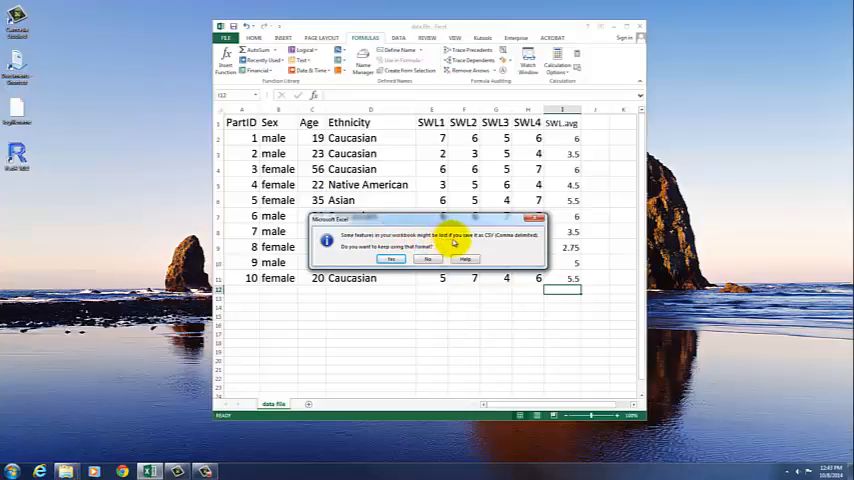
mouse_move(495, 242)
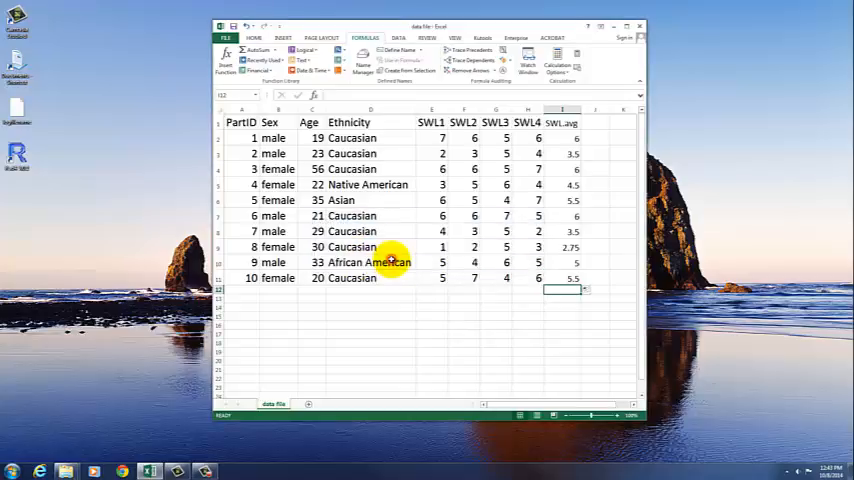
mouse_move(335, 308)
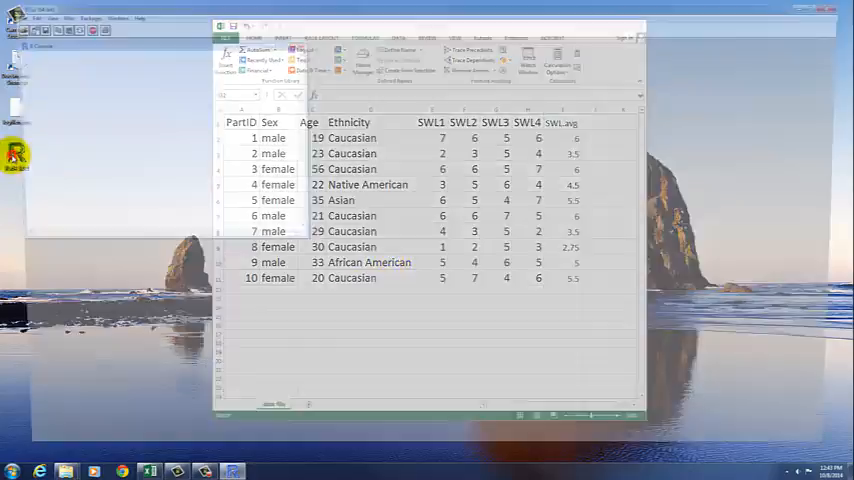
Step: Launch R and load the Rcmdr package
left_click(77, 14)
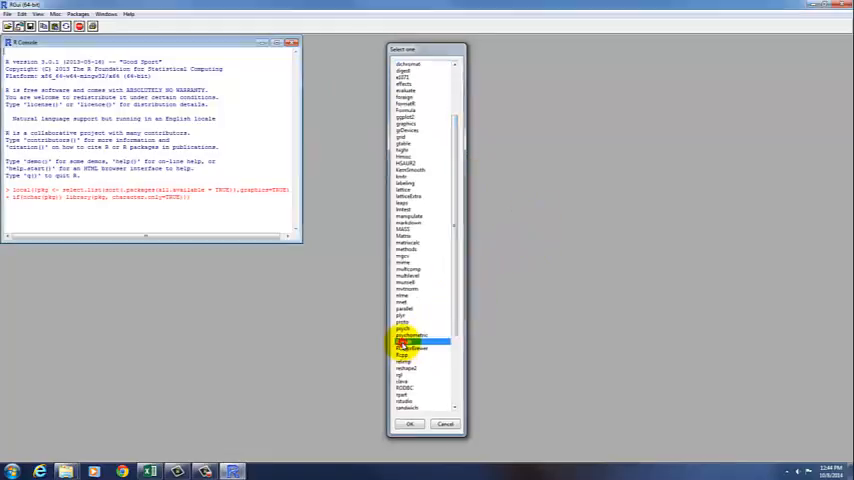
left_click(409, 424)
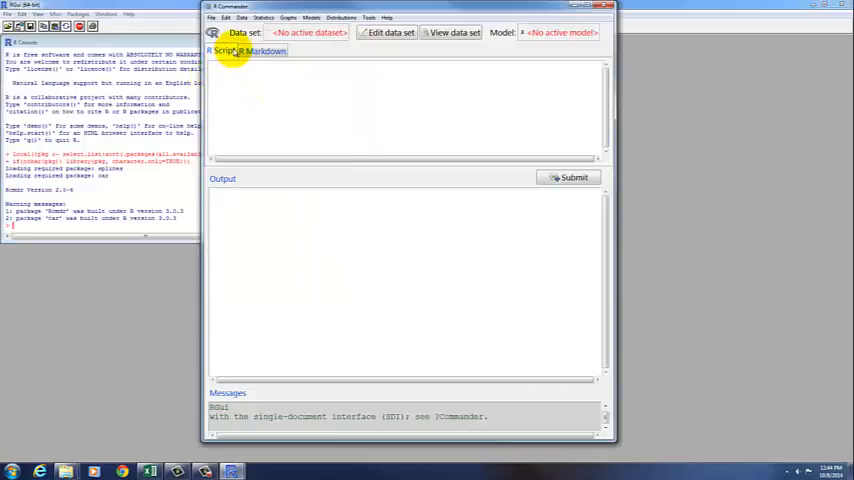
Step: Open the Data > Import data from text file, clipboard, or URL dialog
left_click(242, 17)
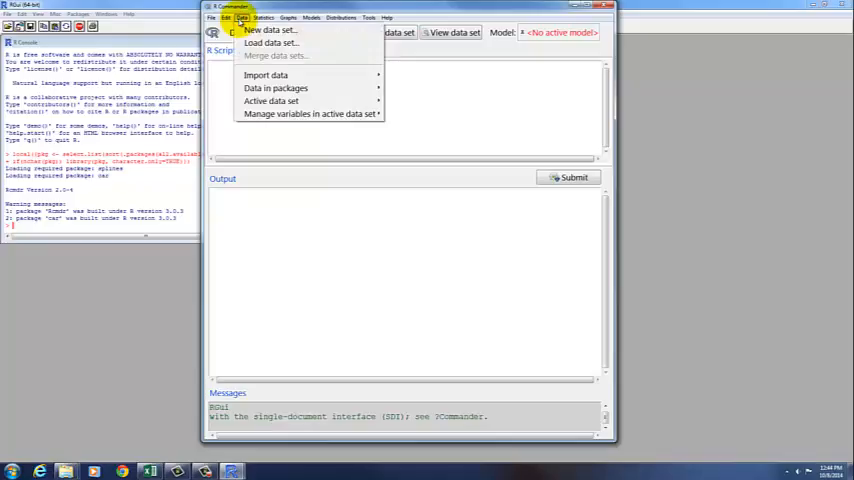
left_click(266, 75)
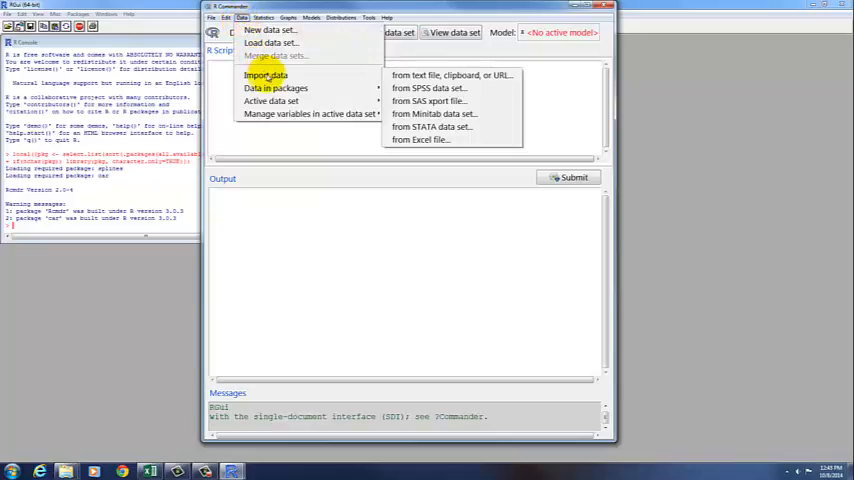
mouse_move(421, 77)
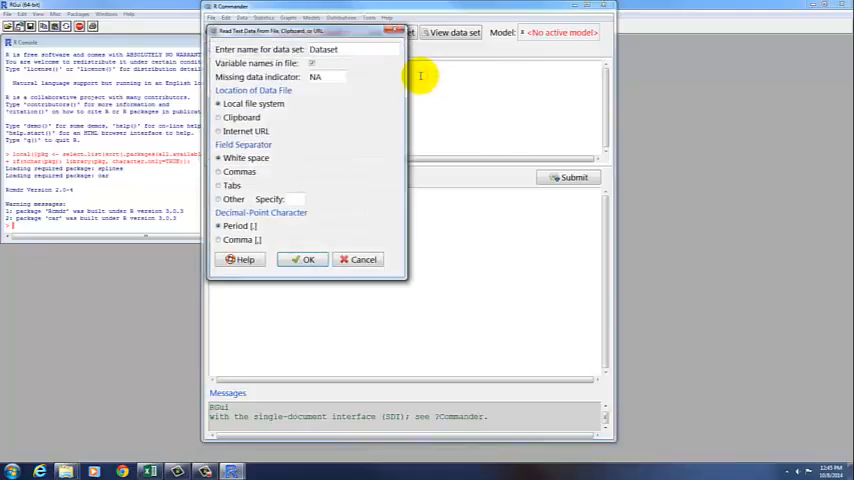
left_click(324, 49)
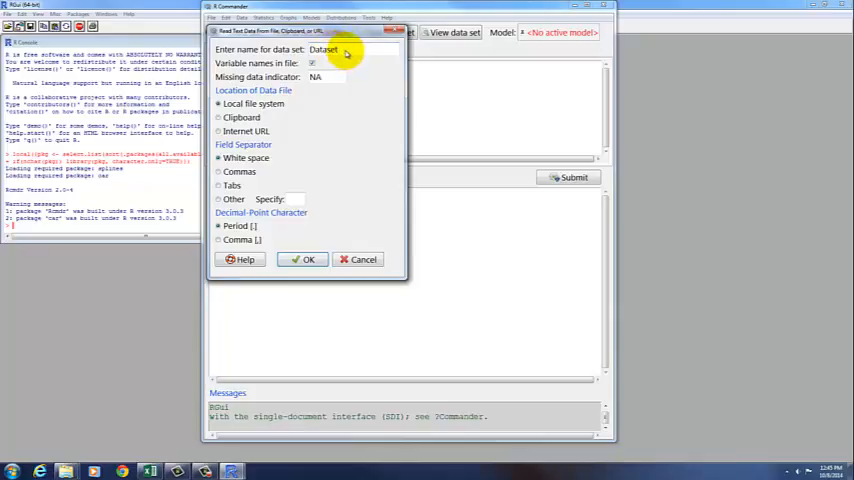
left_click(313, 63)
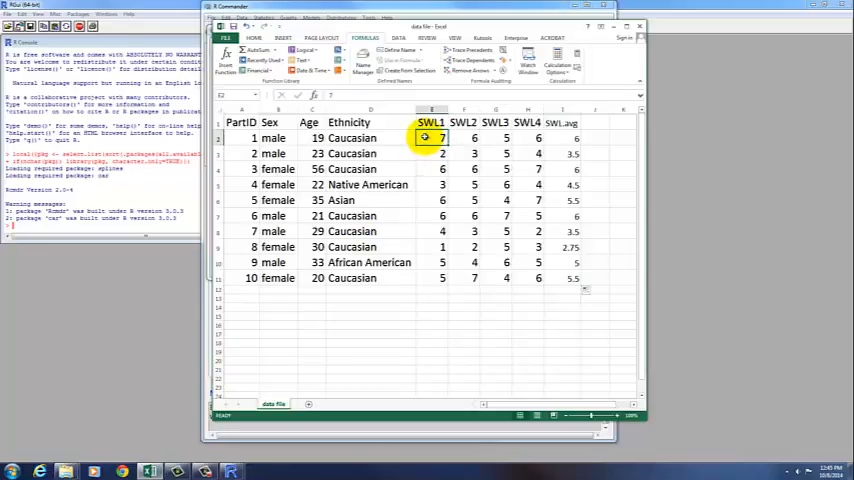
type("NA")
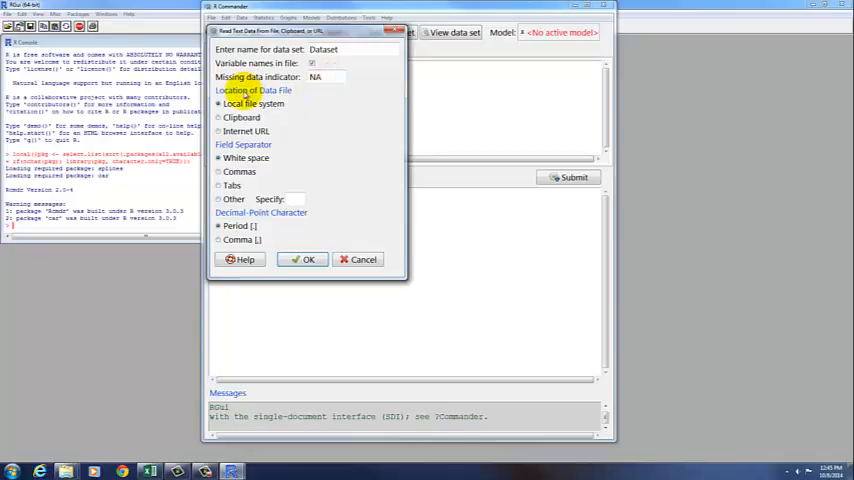
Step: Choose Commas as the field separator in the text-import dialog
left_click(218, 104)
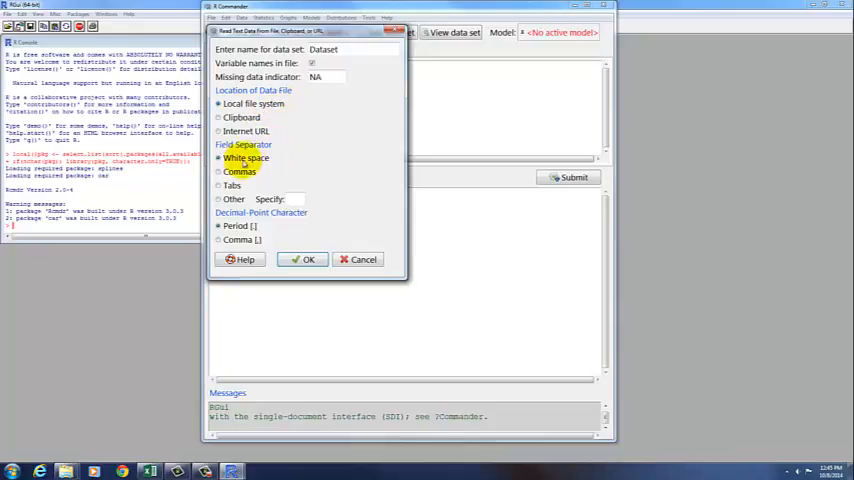
left_click(219, 171)
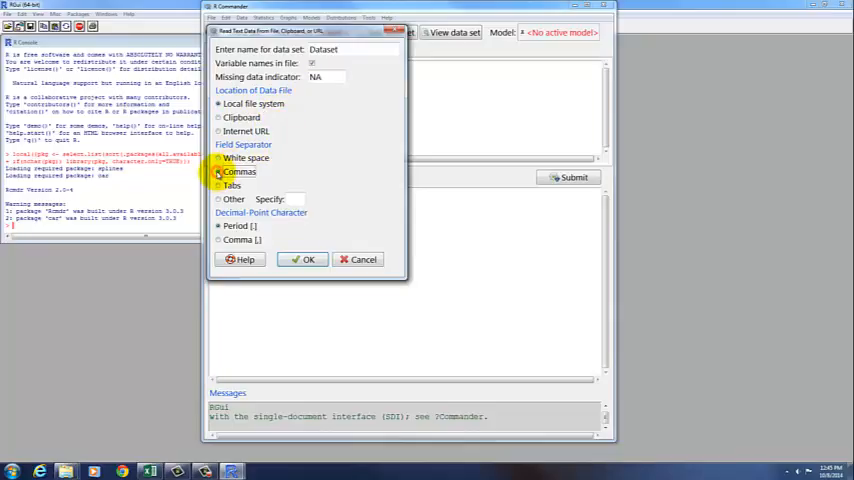
left_click(218, 171)
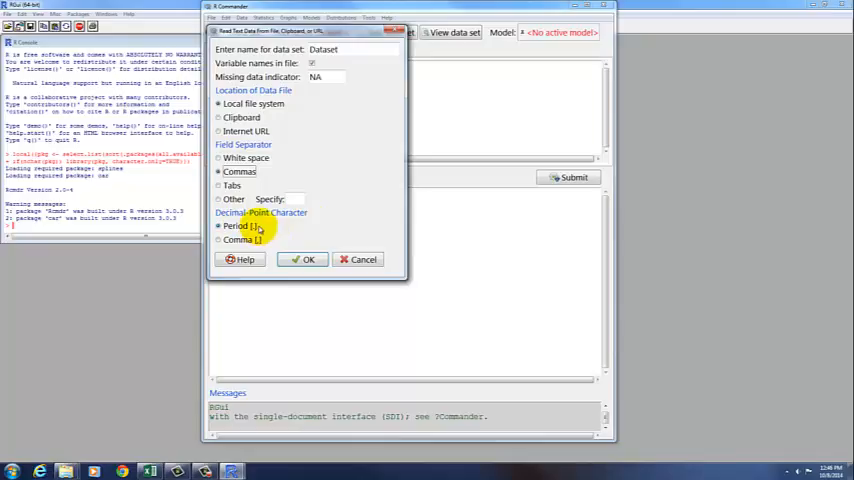
mouse_move(308, 259)
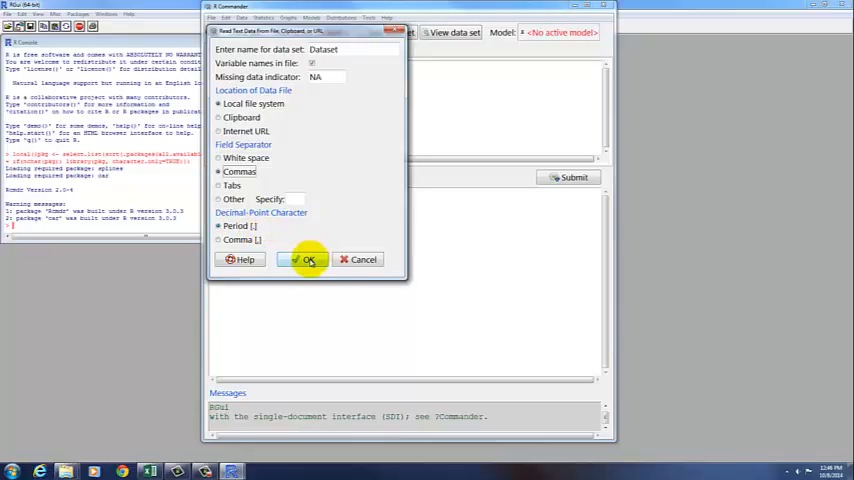
Step: Import data file.csv from Research Methods as Dataset (10 rows, 9 columns)
left_click(302, 259)
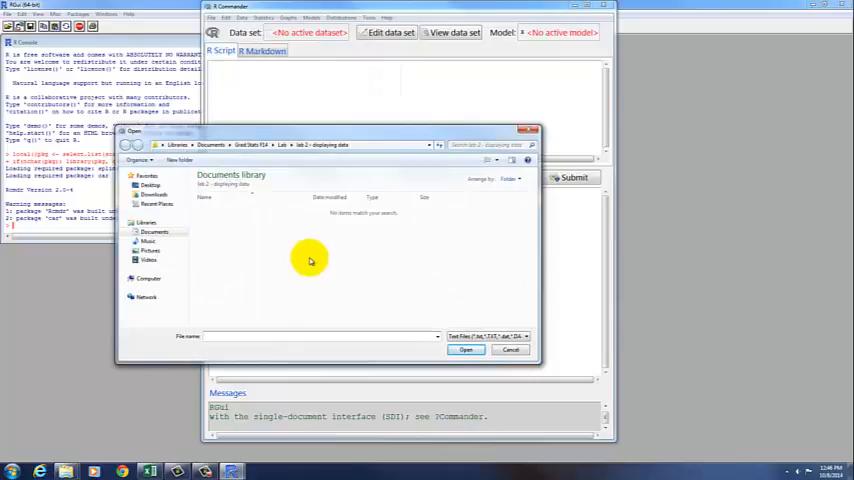
mouse_move(308, 256)
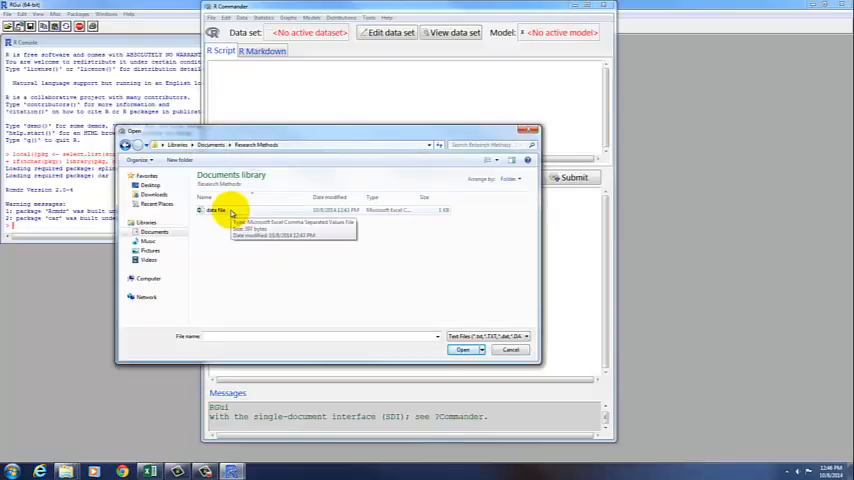
left_click(463, 349)
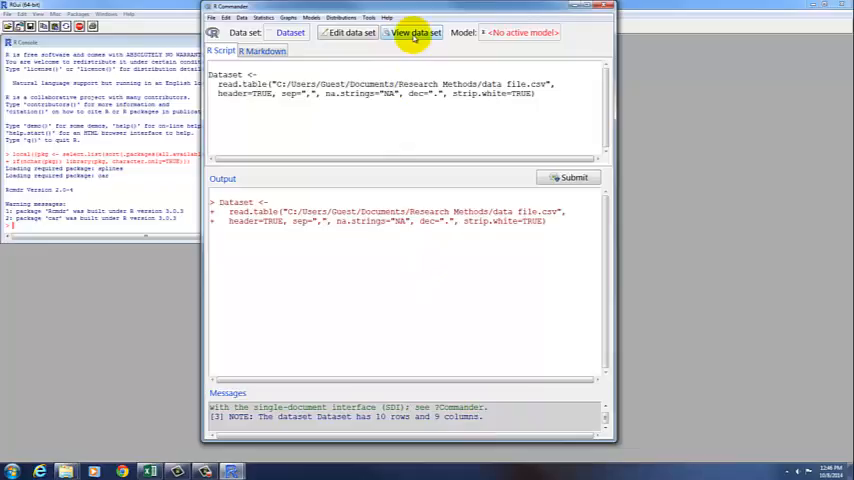
Step: Display Dataset in the data viewer, then return to the R Script pane
left_click(414, 32)
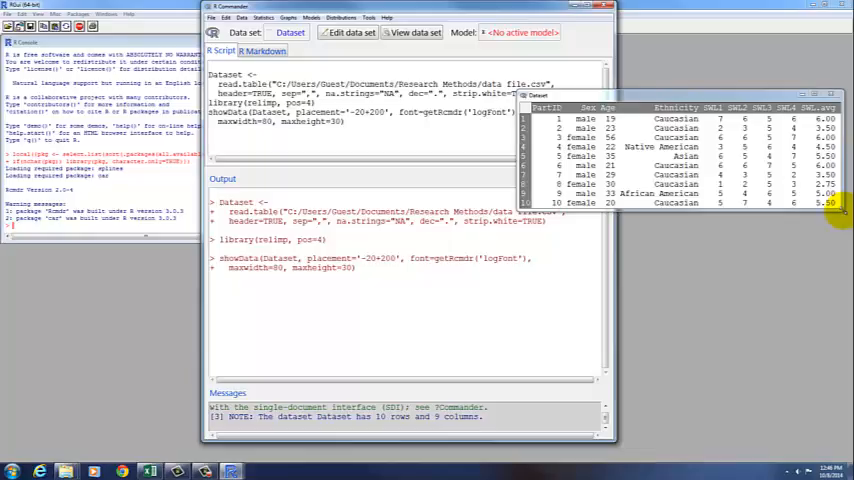
left_click(842, 94)
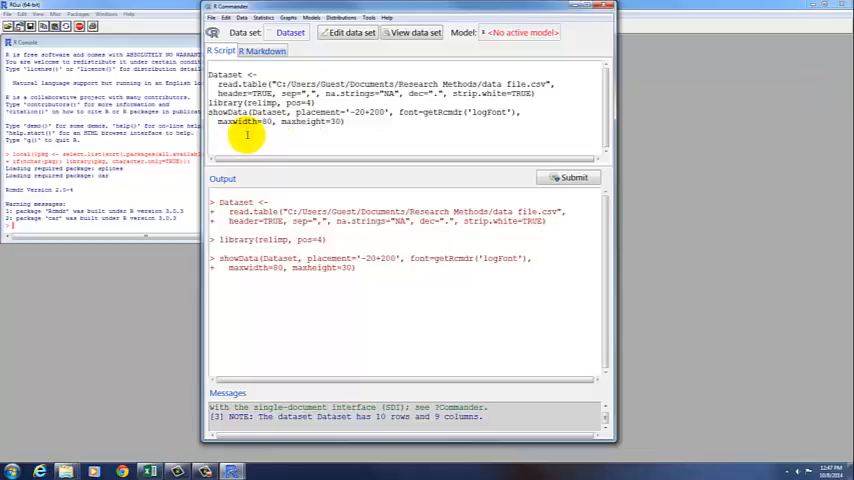
Step: Type and submit str(Dataset), listing 10 observations of 9 variables
type("st")
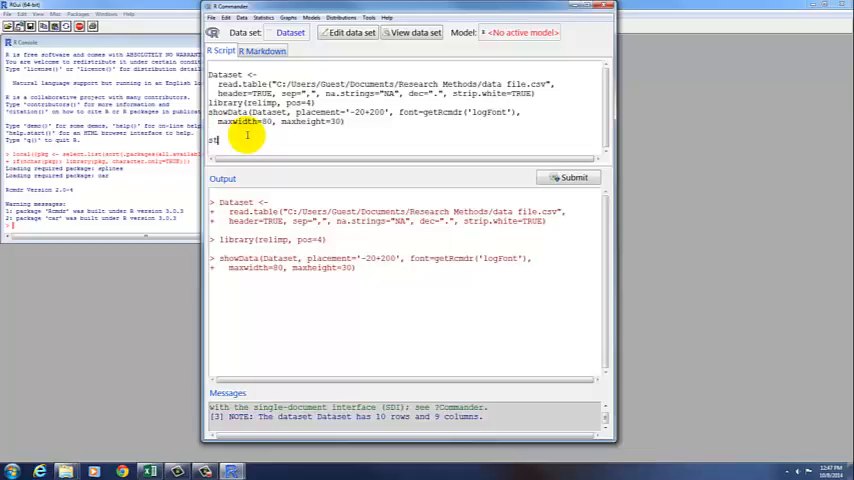
type("u")
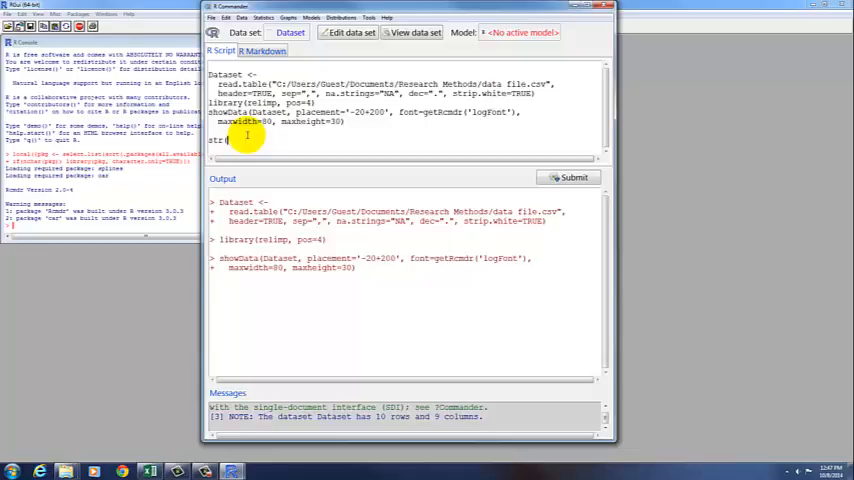
type("Data")
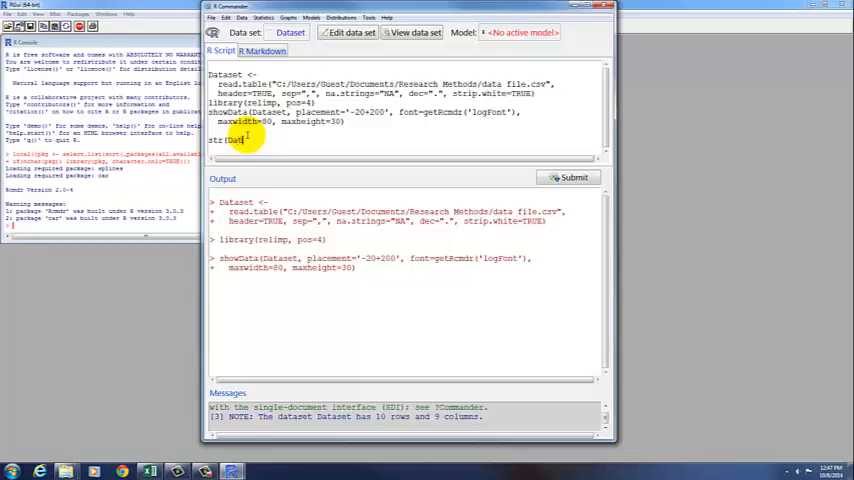
type("aset)")
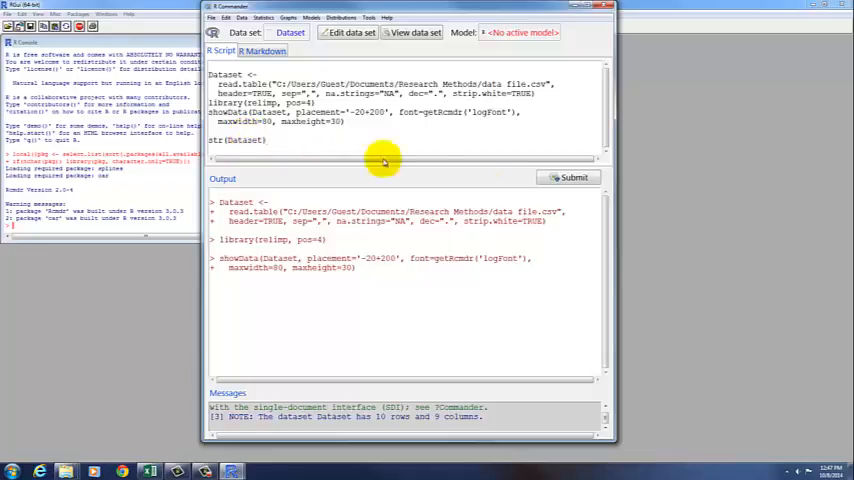
left_click(573, 178)
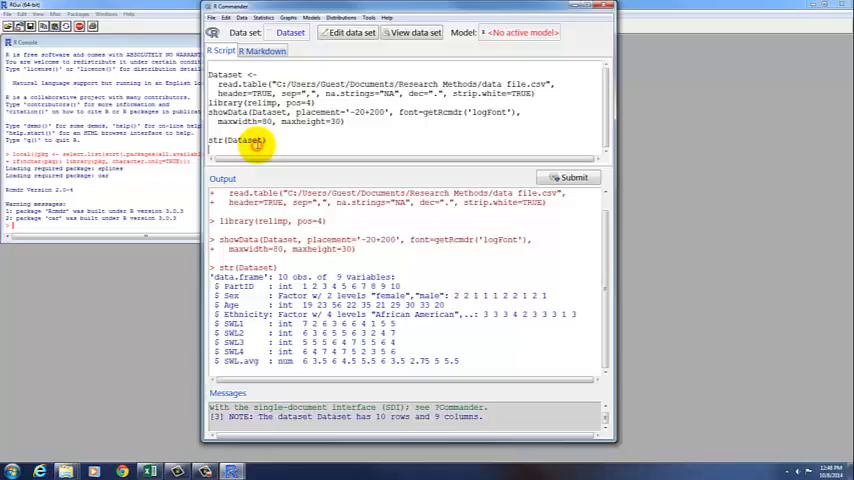
Step: Run head(Dataset) from the script to print Dataset's first six rows
type("head")
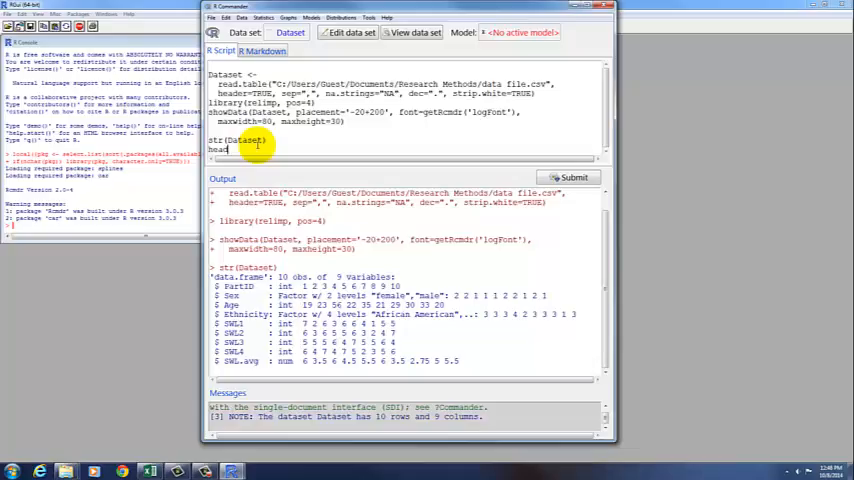
type("Dataset)")
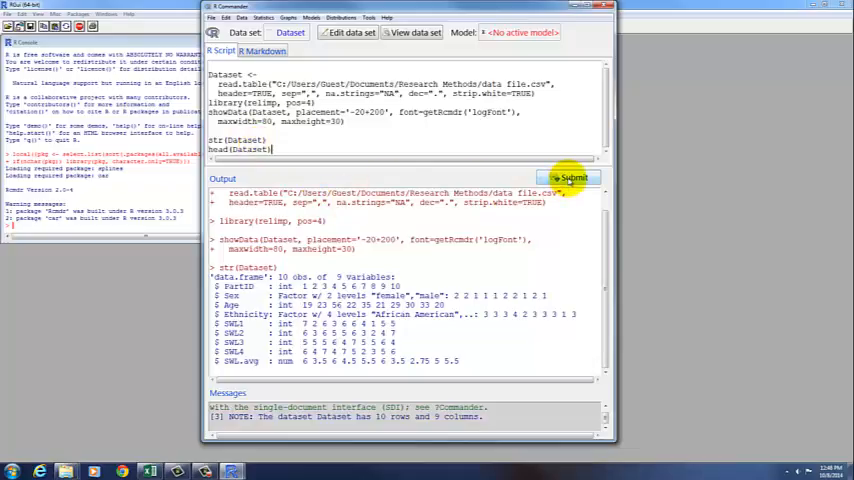
left_click(572, 177)
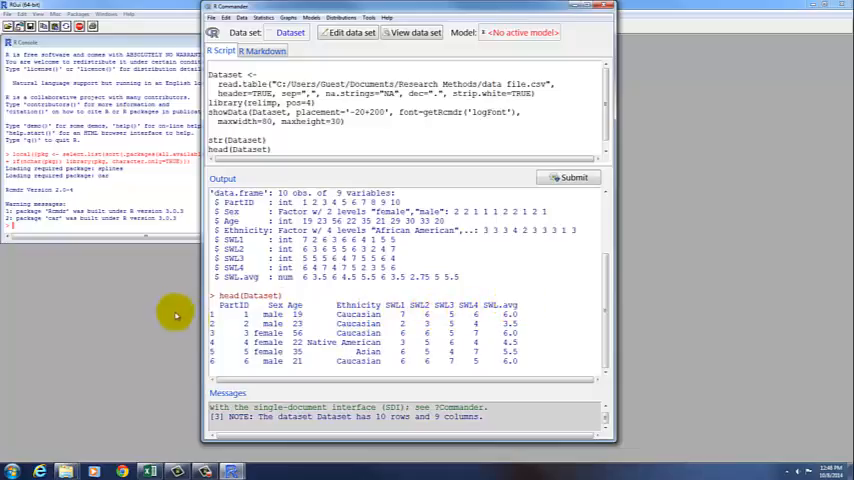
mouse_move(538, 371)
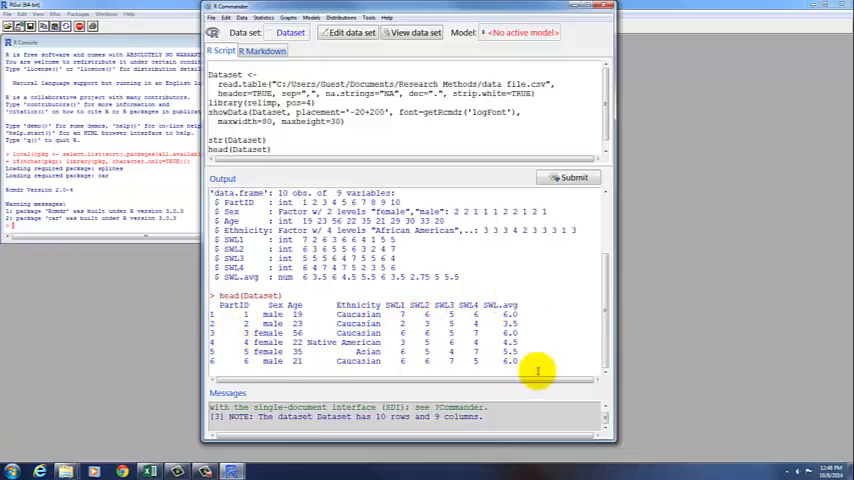